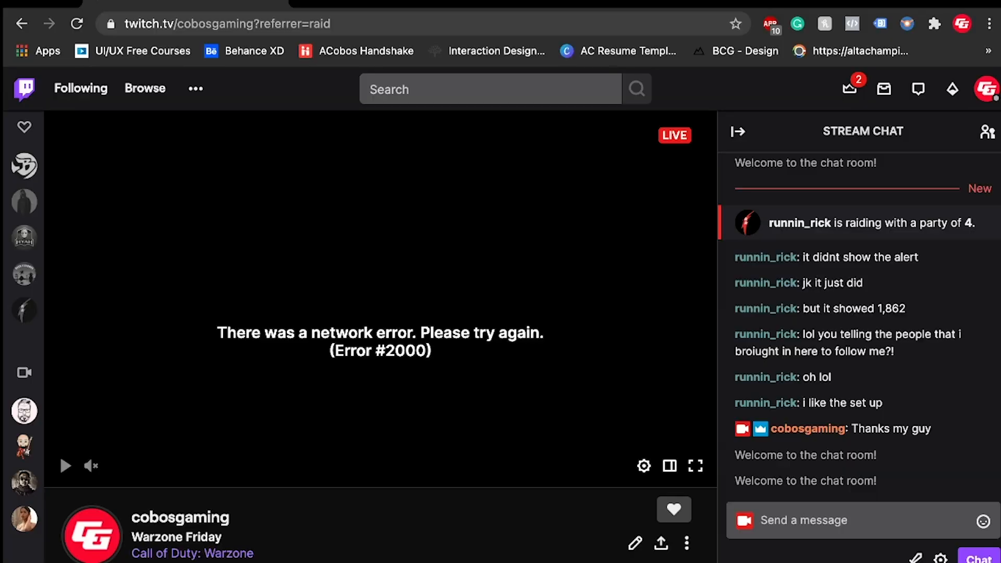
Scroll down the cobosgaming Twitch channel page before moving to a new tab.
{"action": "scroll", "scroll_direction": "down", "scroll_amount": 3}
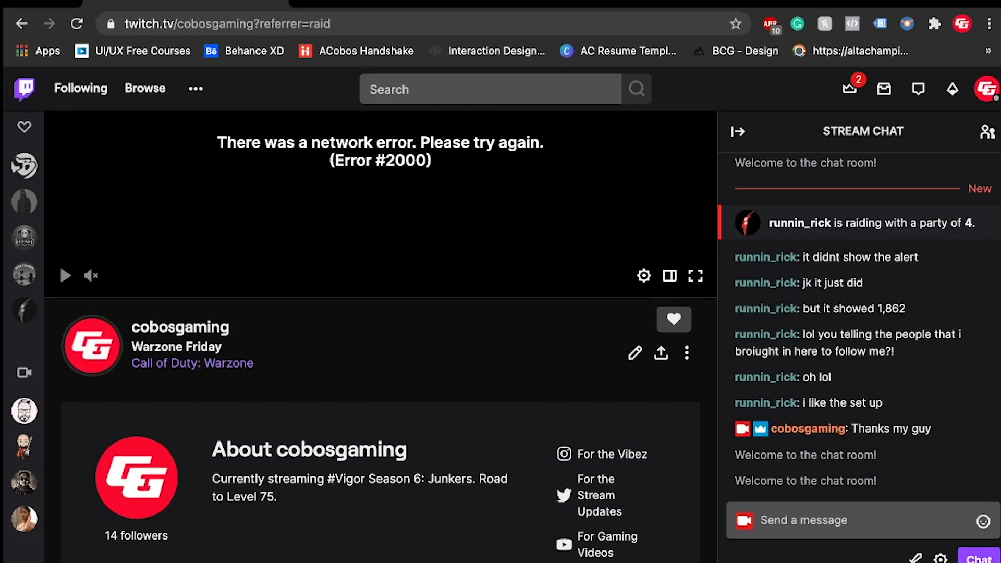
{"action": "scroll", "scroll_direction": "down", "scroll_amount": 3}
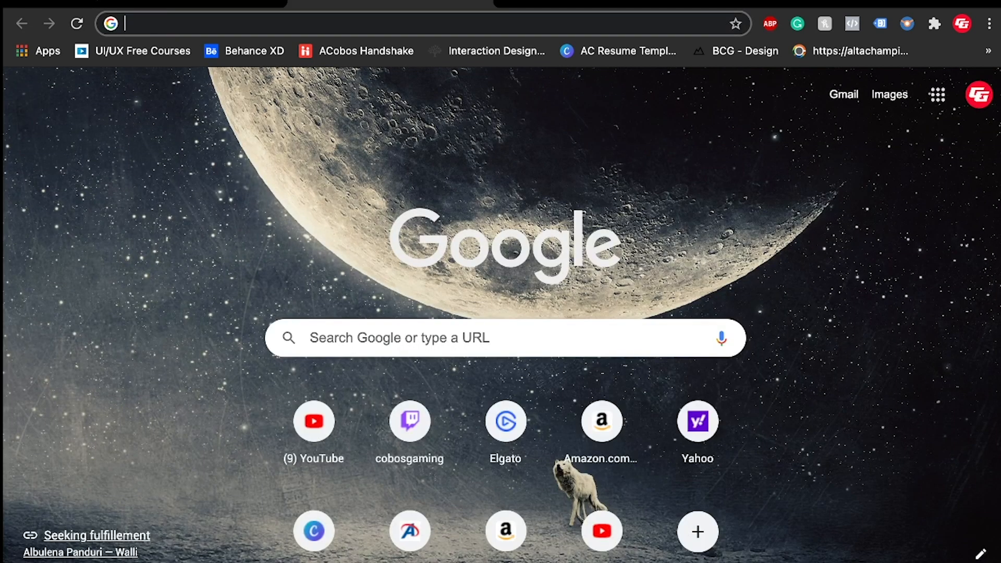
On elgato.com Downloads, list the HD60 S Mac software and scroll to OBS Link.
{"action": "type", "text": "elgato.com/en"}
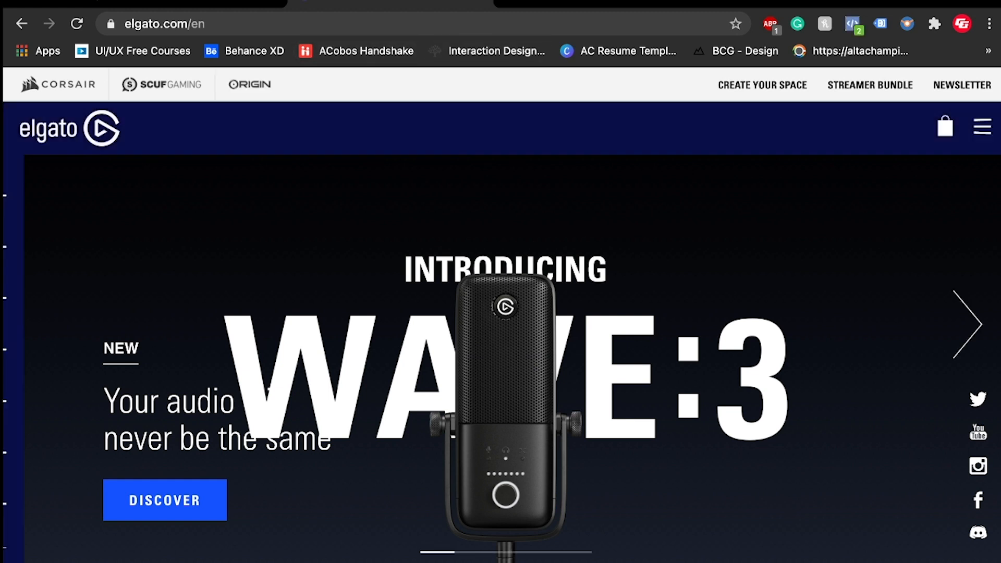
{"action": "left_click", "coordinate": [984, 125]}
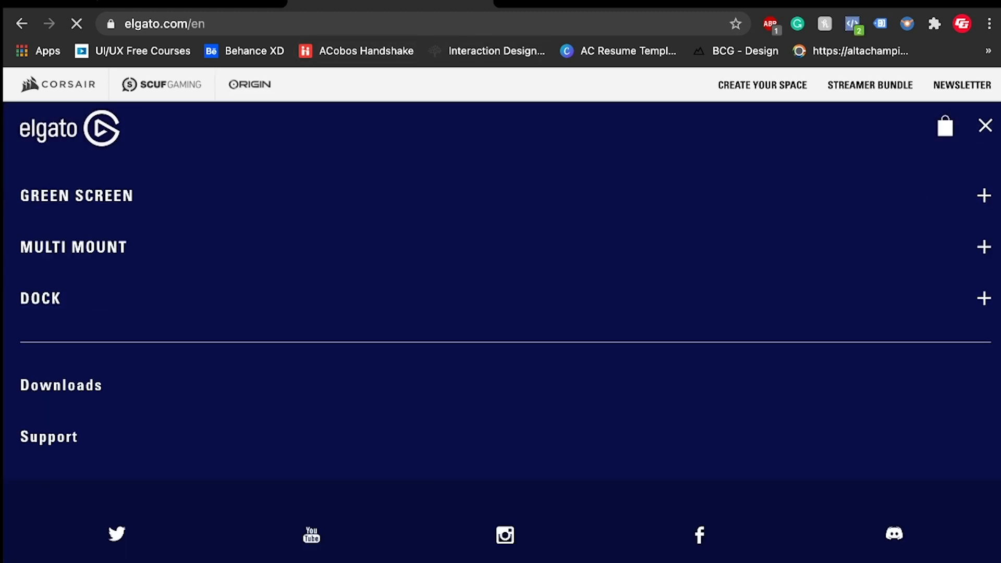
{"action": "left_click", "coordinate": [62, 385]}
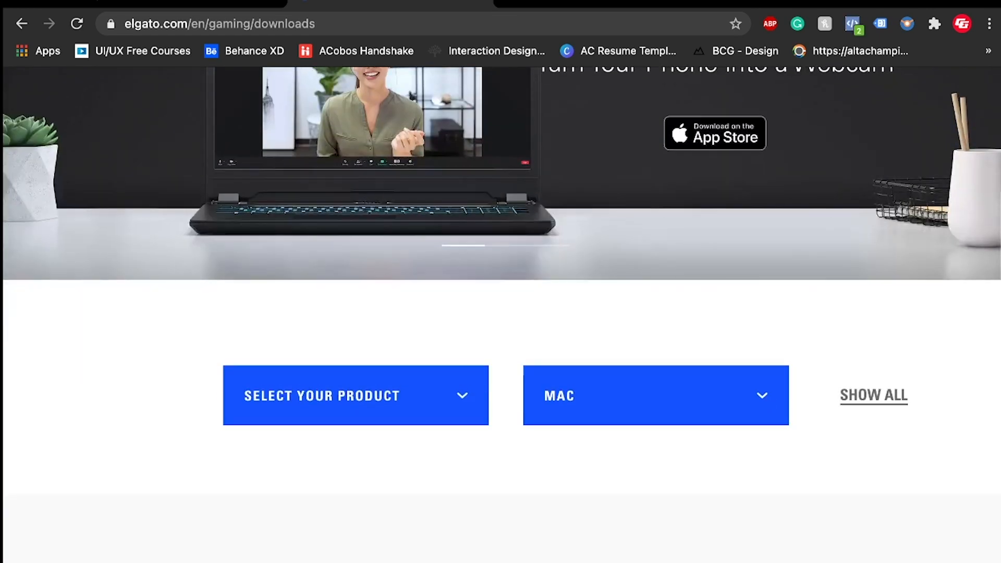
{"action": "left_click", "coordinate": [355, 395]}
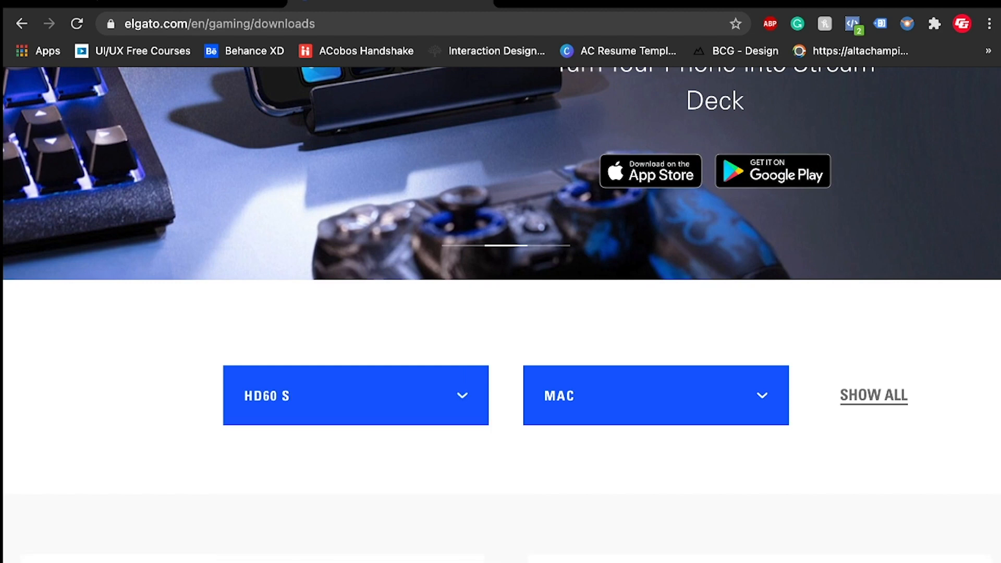
{"action": "left_click", "coordinate": [654, 395]}
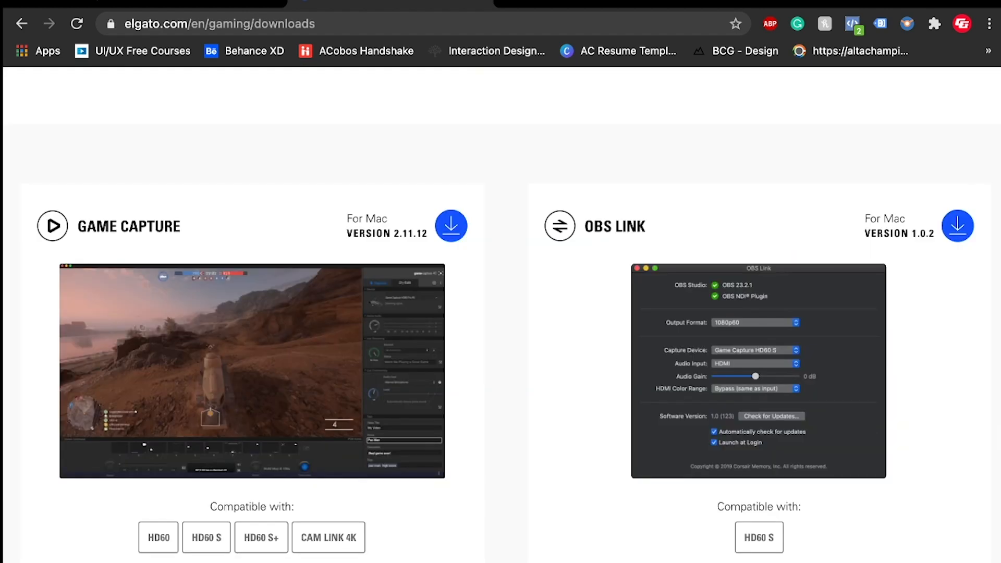
{"action": "scroll", "scroll_direction": "down", "scroll_amount": 3}
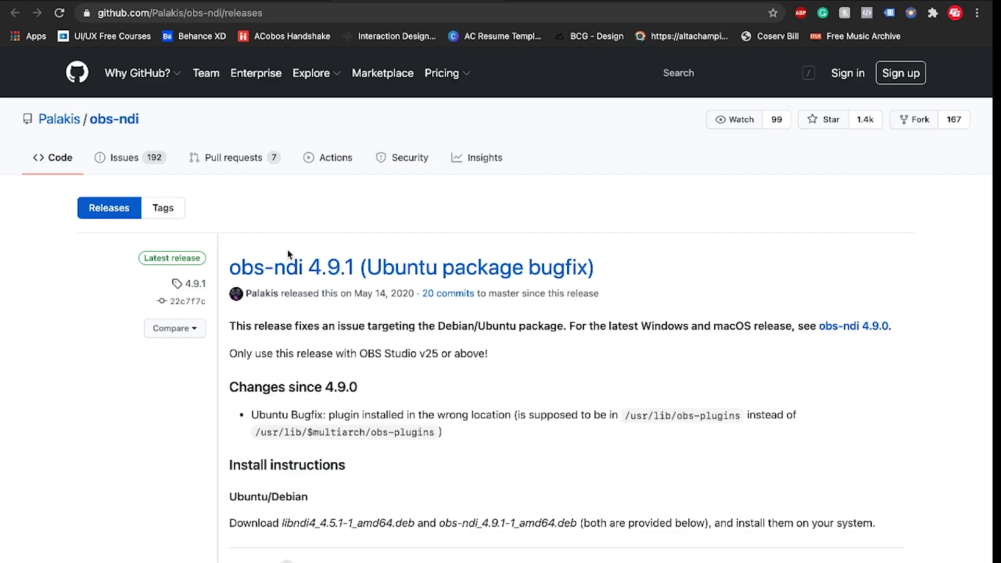
Scroll the obs-ndi releases page down to the obs-ndi-4.9.0-macOS.pkg asset.
{"action": "scroll", "scroll_direction": "down", "scroll_amount": 3}
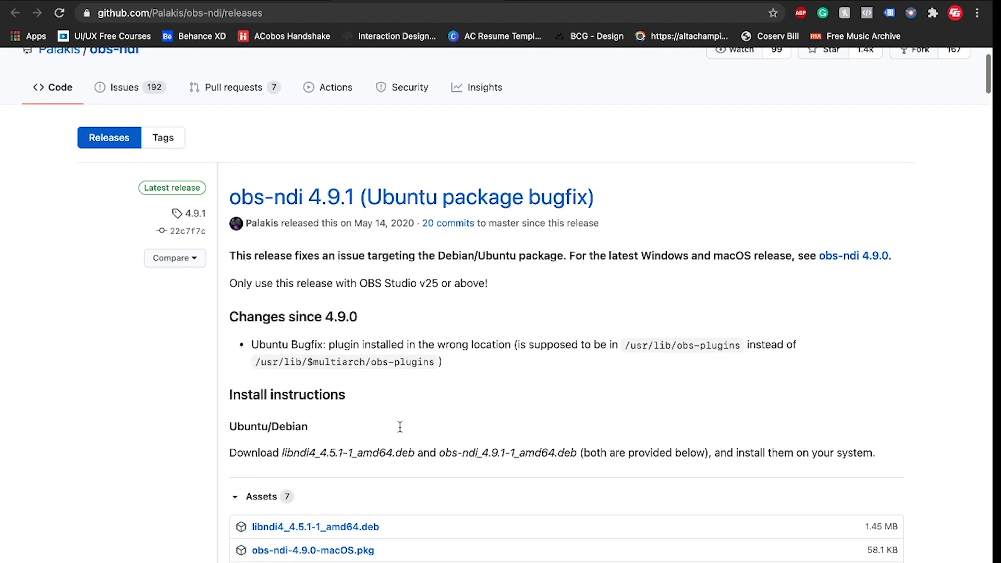
{"action": "scroll", "scroll_direction": "down", "scroll_amount": 3}
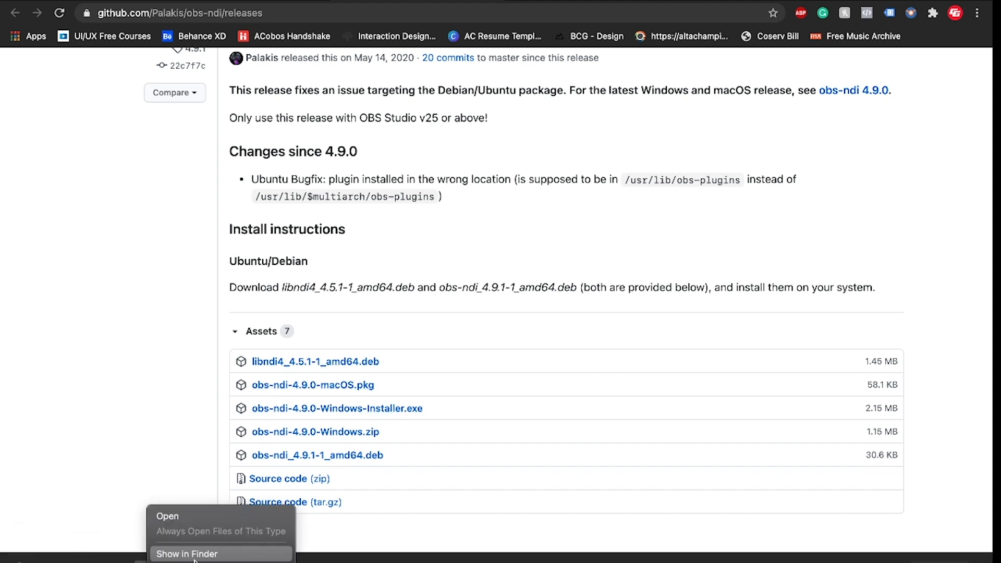
Reveal obs-ndi-4.9.0-macOS.pkg in the Finder Downloads folder and bring up its options.
{"action": "left_click", "coordinate": [187, 554]}
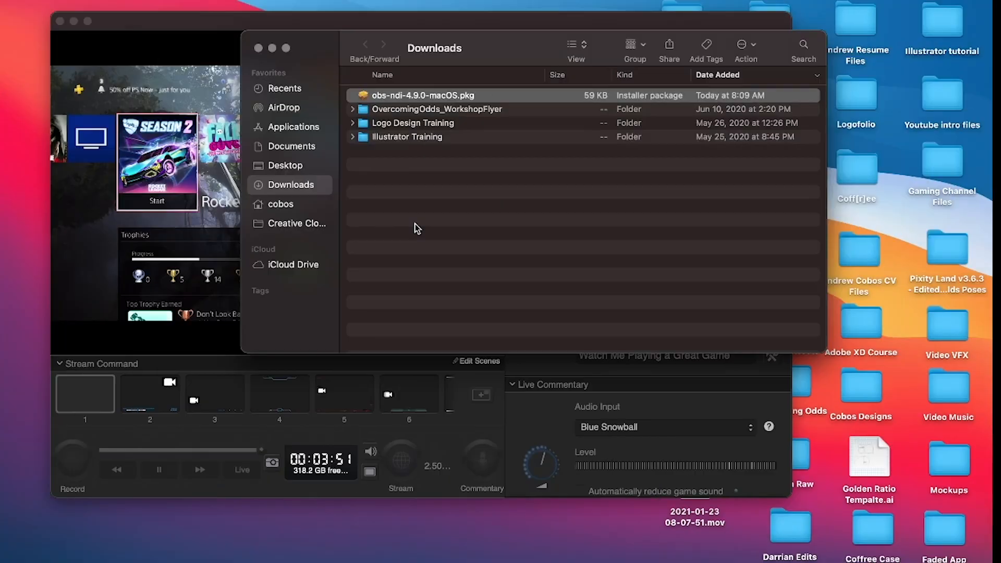
{"action": "right_click", "coordinate": [421, 95]}
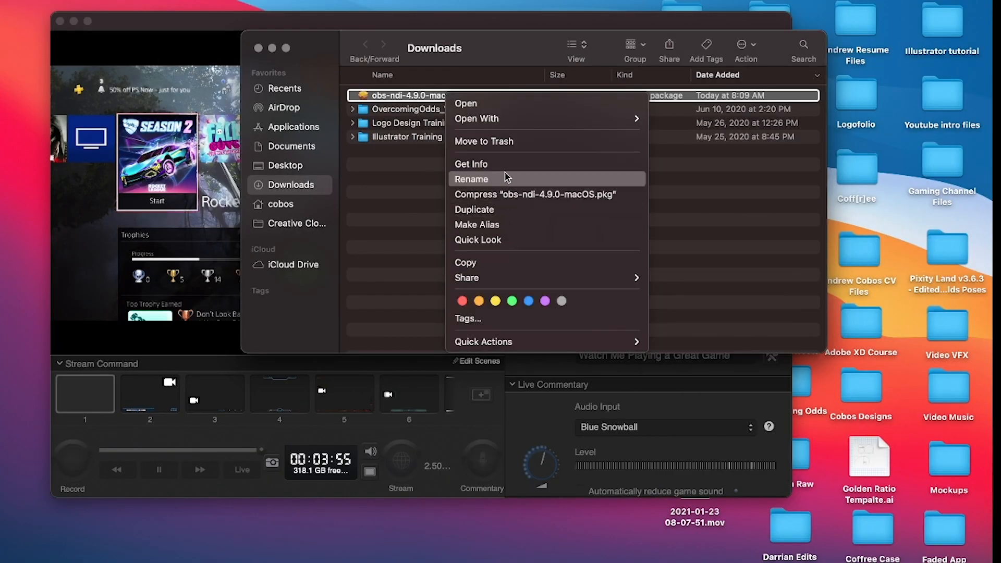
{"action": "mouse_move", "coordinate": [528, 164]}
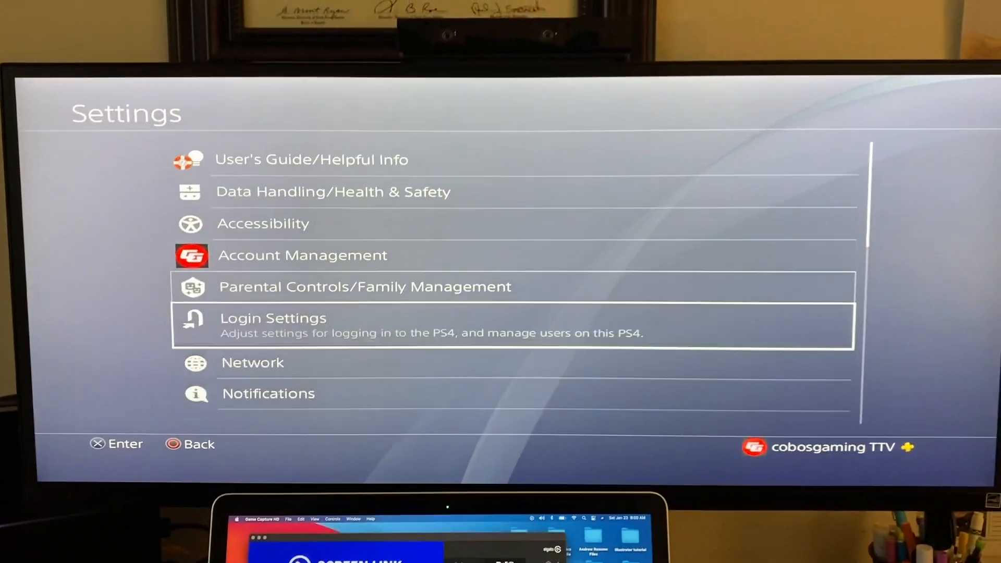
Scroll past Login Settings in PS4 Settings and open System.
{"action": "scroll", "scroll_direction": "down", "scroll_amount": 3}
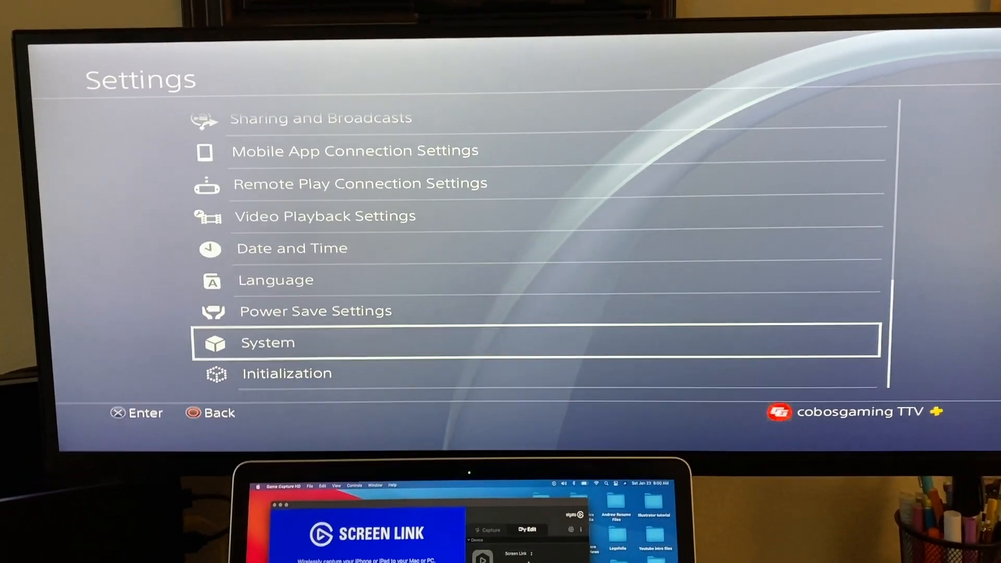
{"action": "left_click", "coordinate": [267, 344]}
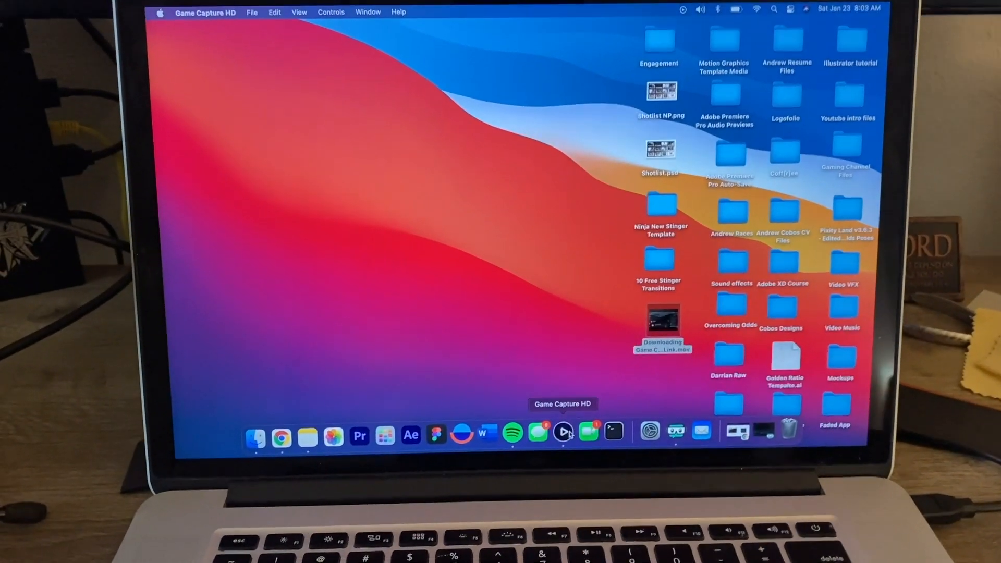
{"action": "left_click", "coordinate": [564, 436]}
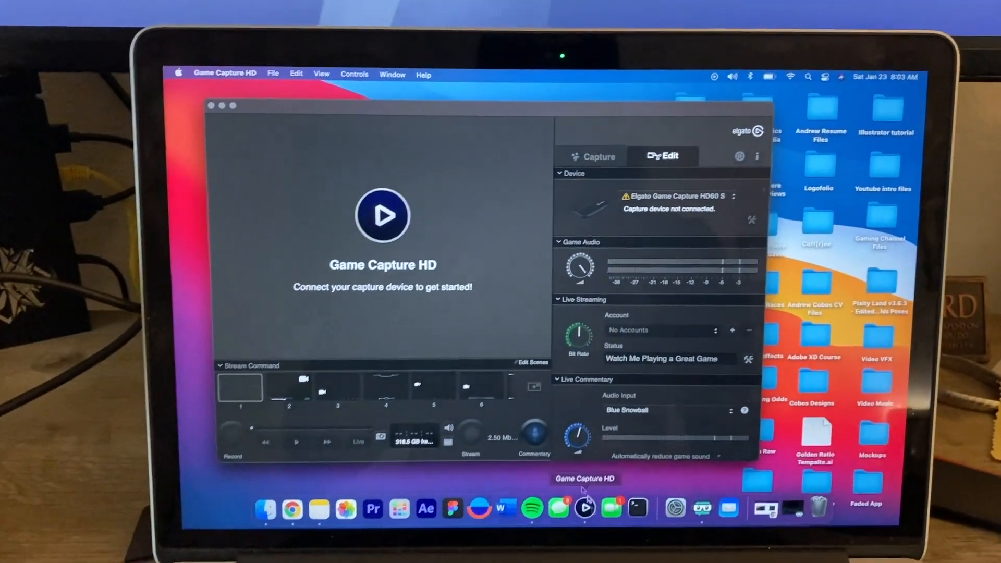
{"action": "left_click", "coordinate": [667, 205]}
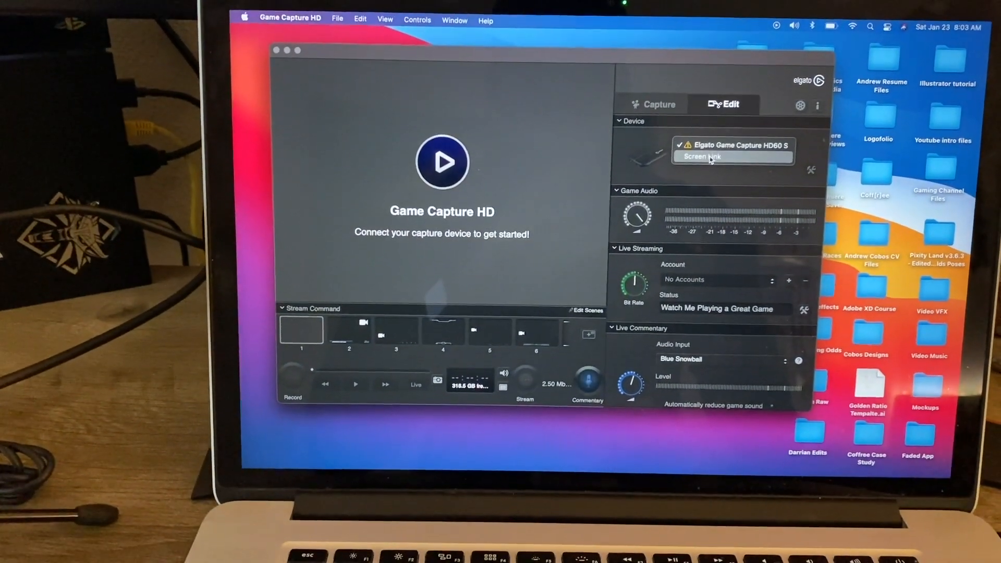
{"action": "left_click", "coordinate": [701, 157]}
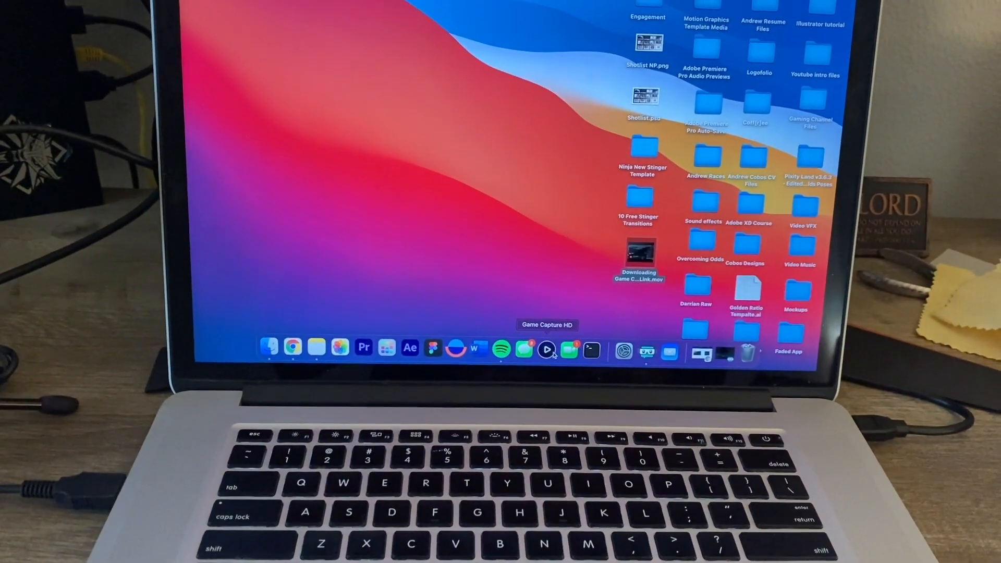
Relaunch Game Capture HD from the Dock.
{"action": "left_click", "coordinate": [546, 350]}
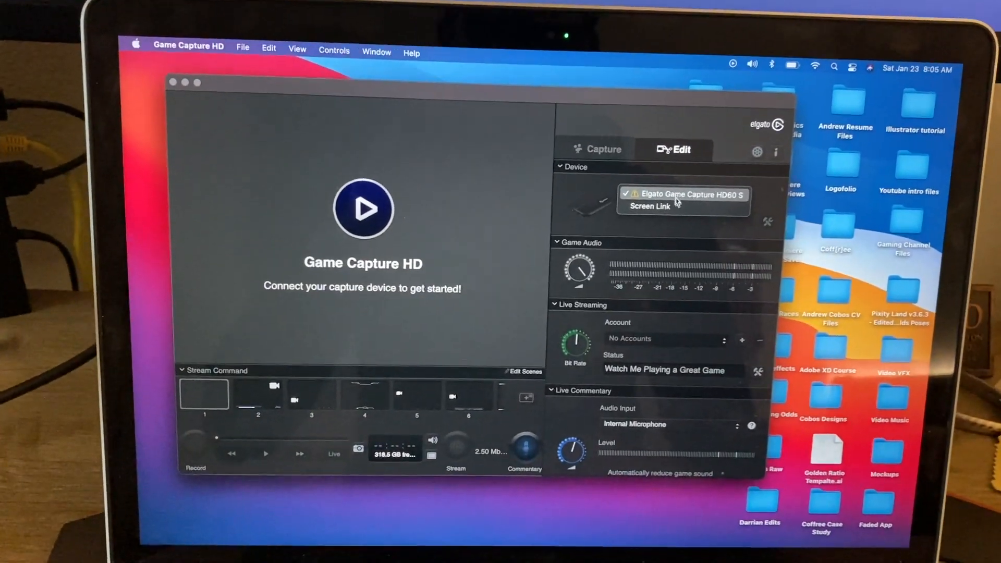
Select the Elgato Game Capture HD60 S device so the PS4 Settings menu previews.
{"action": "left_click", "coordinate": [648, 206]}
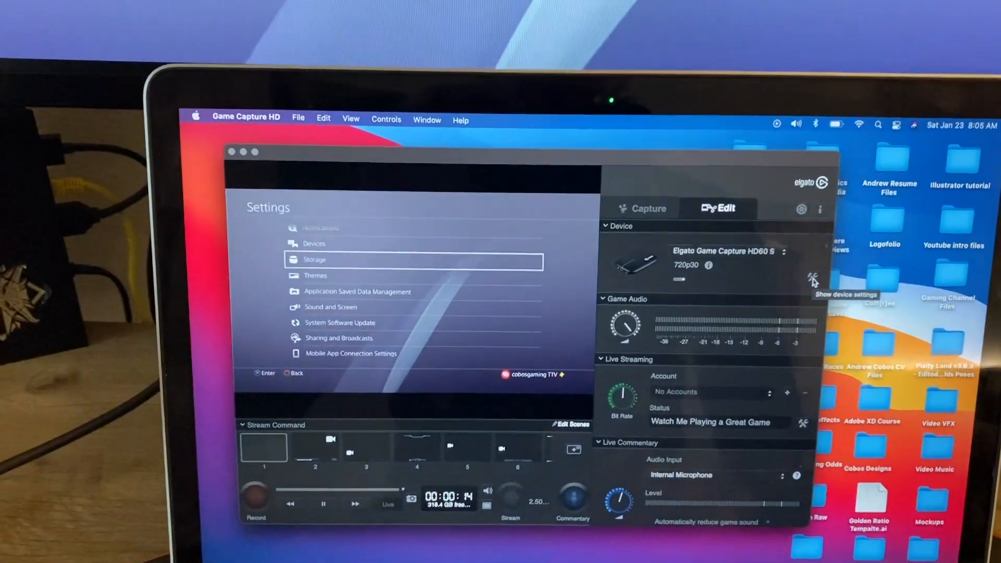
{"action": "left_click", "coordinate": [816, 280]}
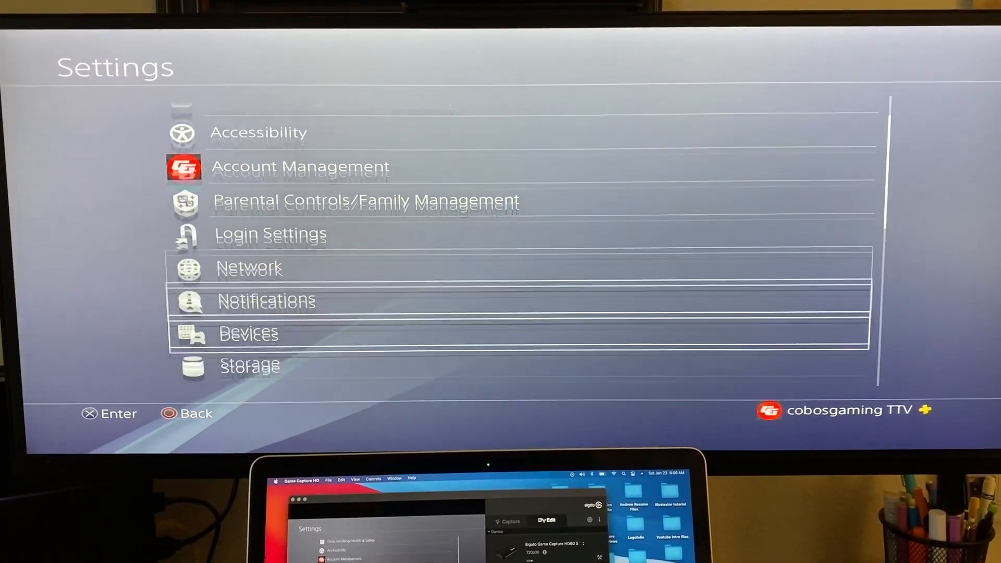
Go to PS4 Settings > Devices > Audio Devices and check the TV or AV Amplifier output.
{"action": "left_click", "coordinate": [248, 333]}
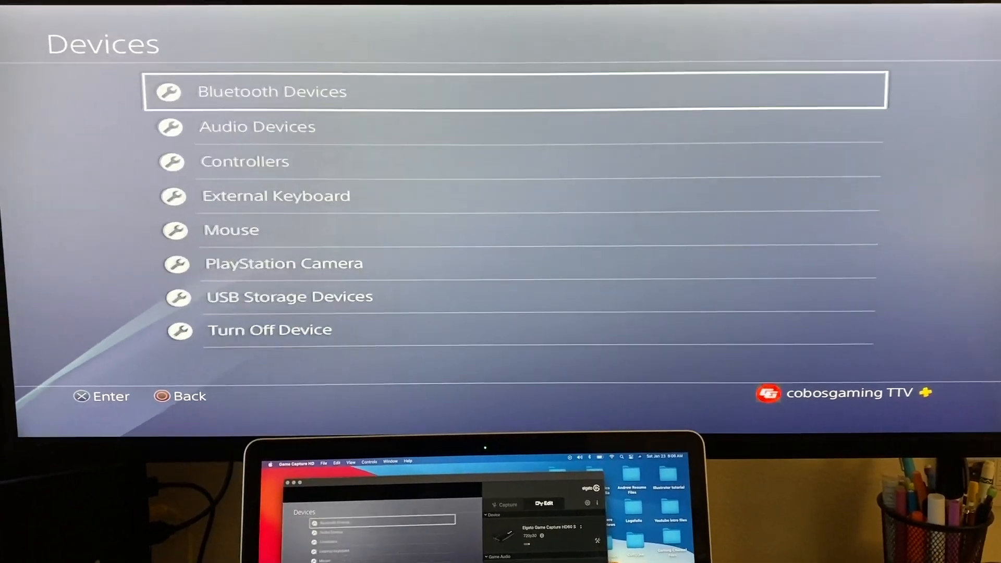
{"action": "key", "text": "down"}
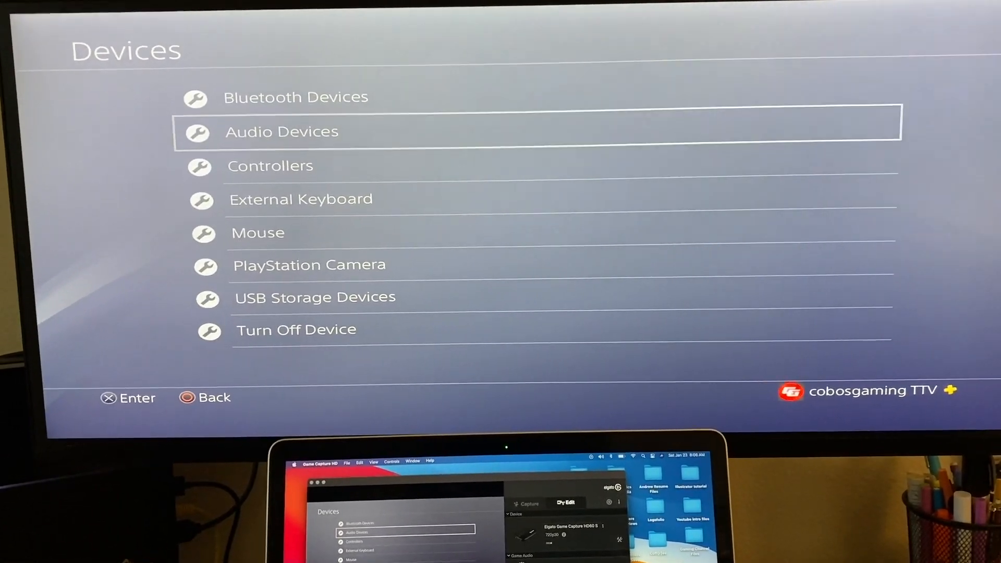
{"action": "left_click", "coordinate": [281, 131]}
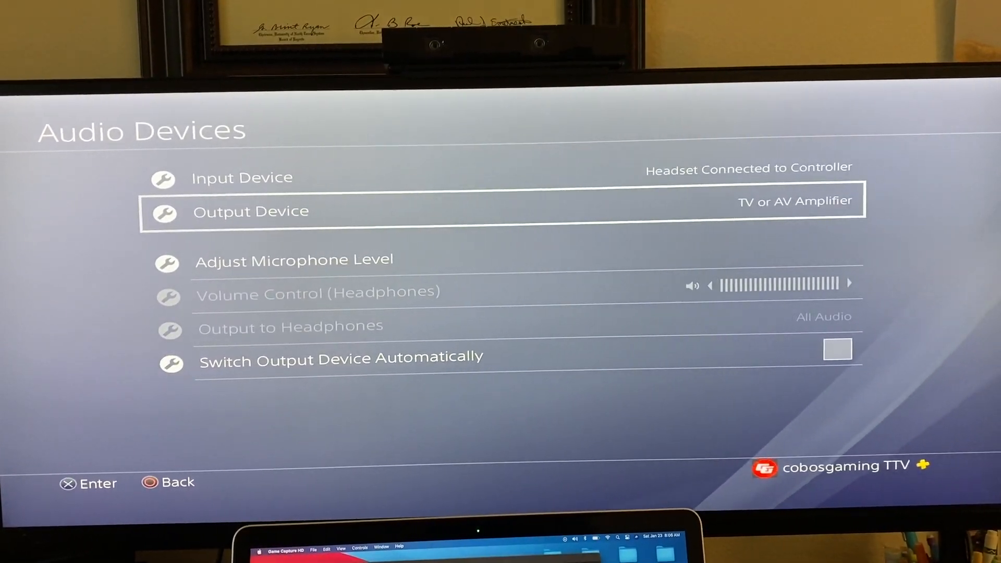
{"action": "left_click", "coordinate": [250, 210]}
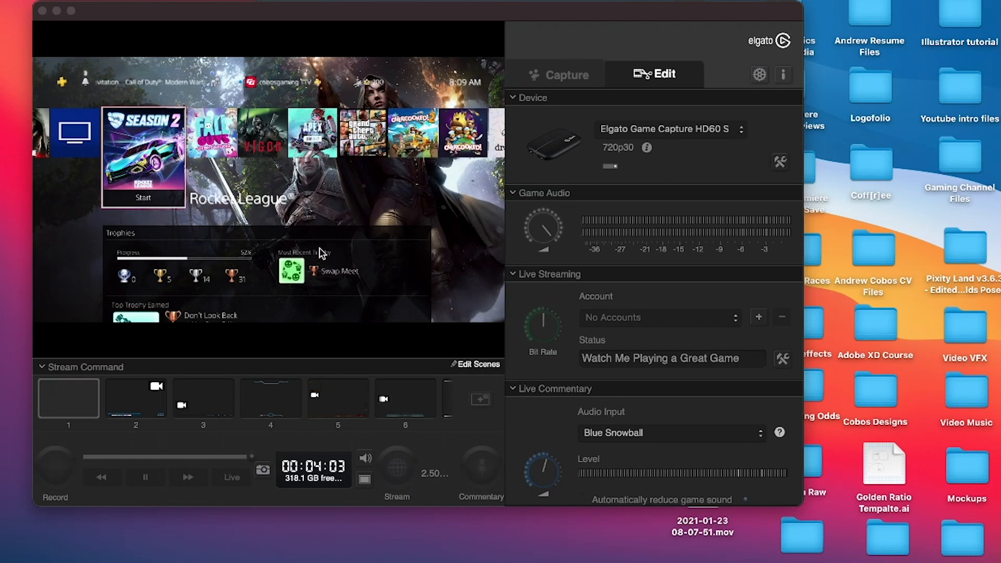
{"action": "mouse_move", "coordinate": [663, 159]}
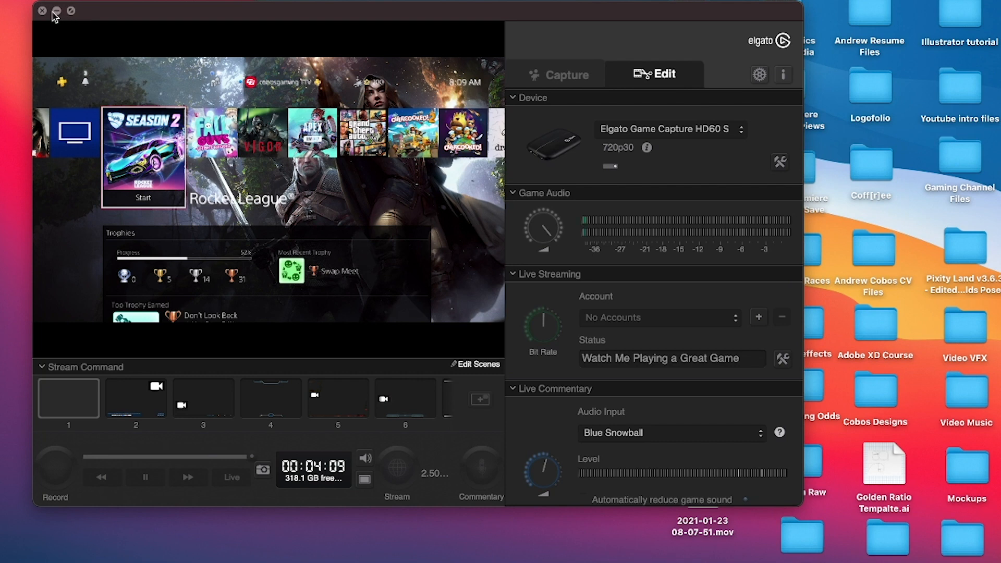
Minimize Game Capture HD and launch OBS Link through Spotlight.
{"action": "left_click", "coordinate": [57, 11]}
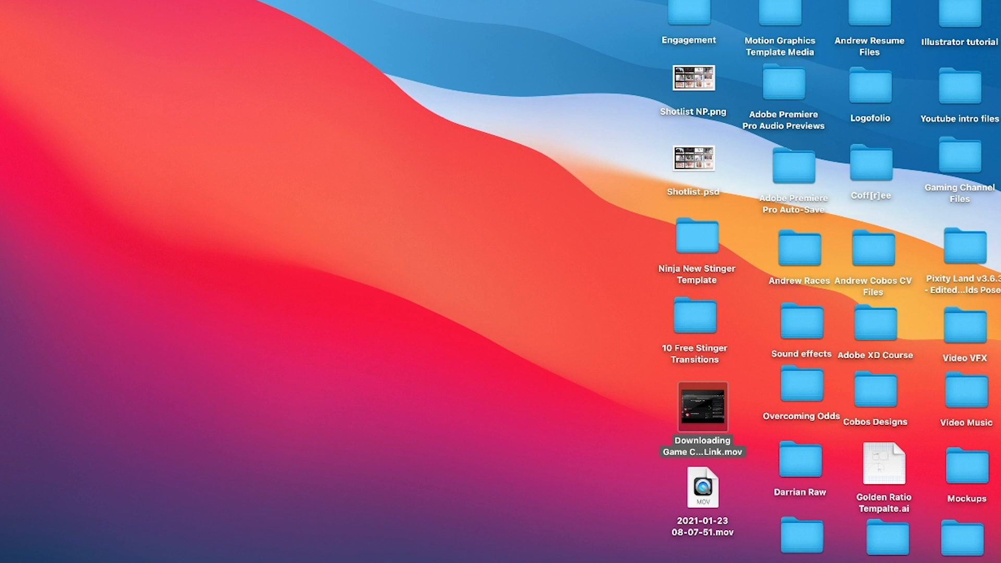
{"action": "type", "text": "obs link"}
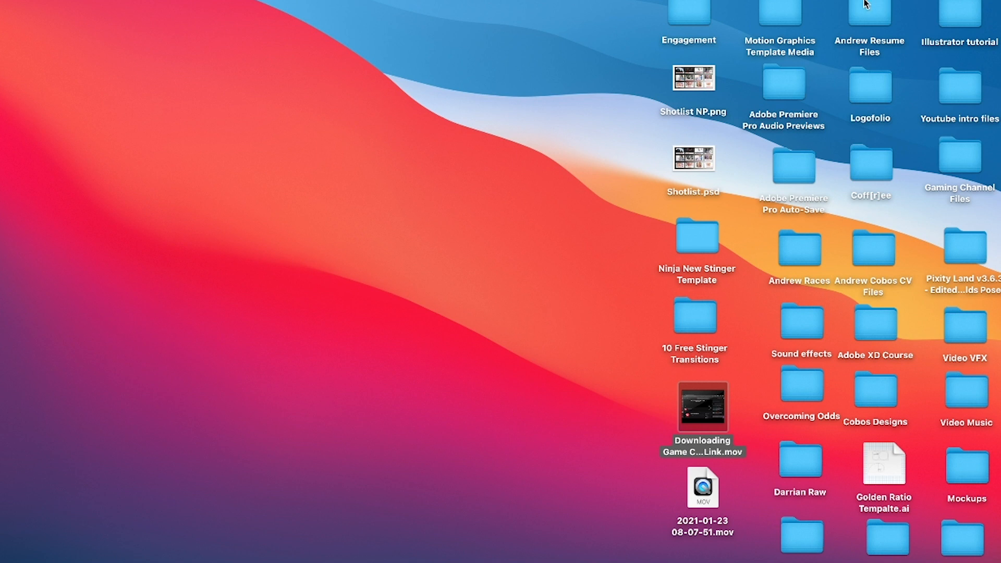
{"action": "mouse_move", "coordinate": [564, 105]}
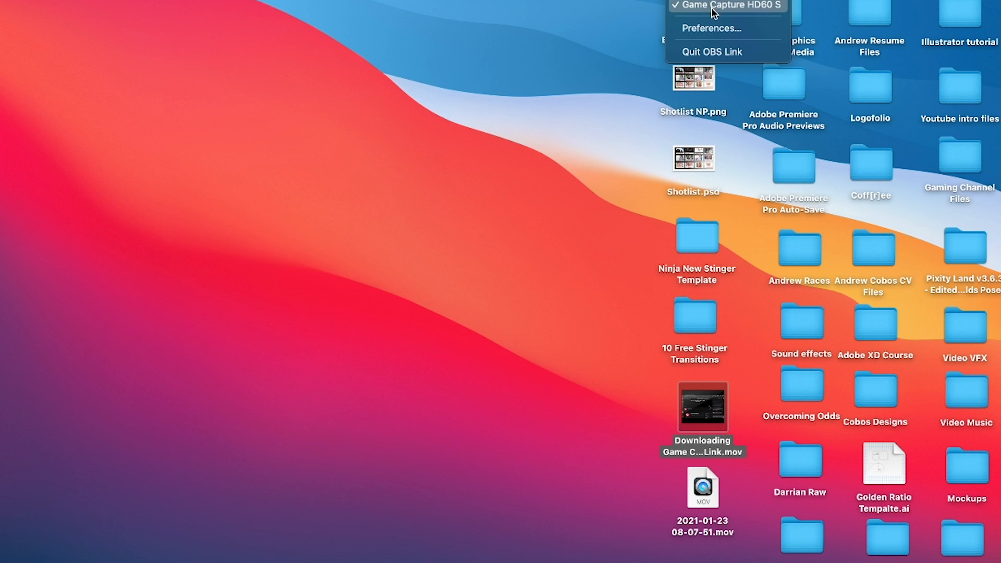
Open OBS Link preferences, keep Analog Line-In audio, and review the output formats.
{"action": "left_click", "coordinate": [711, 28]}
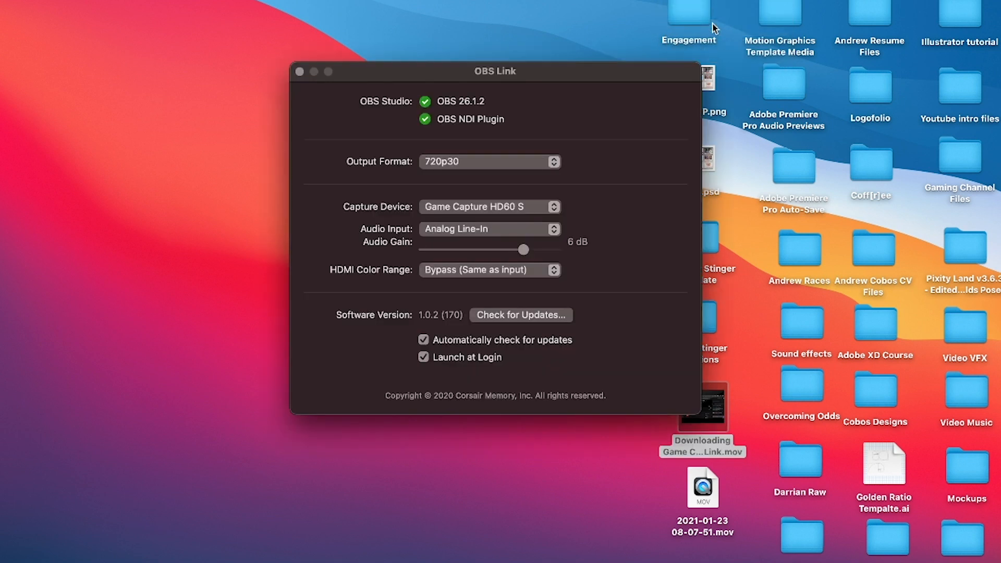
{"action": "mouse_move", "coordinate": [523, 196]}
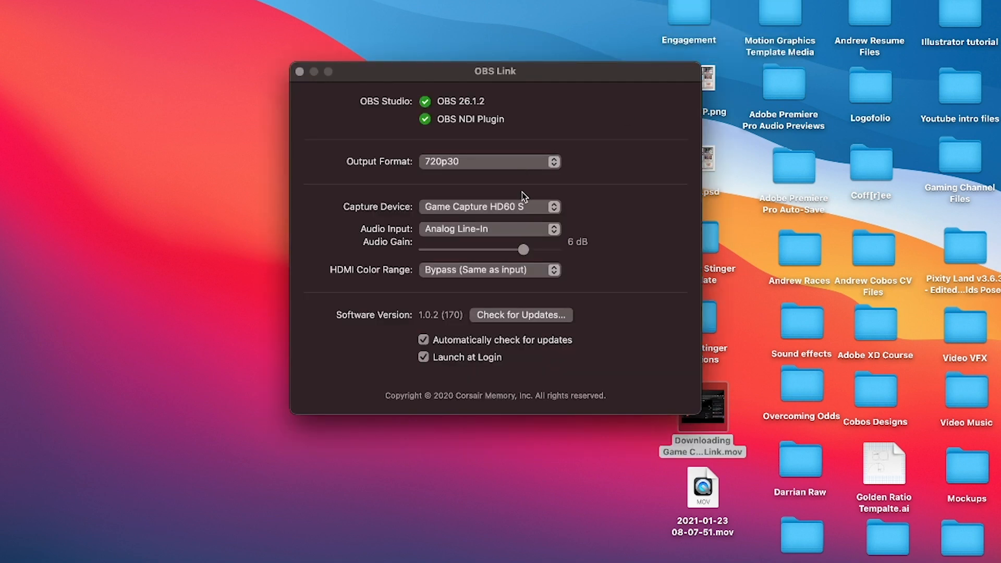
{"action": "mouse_move", "coordinate": [516, 247]}
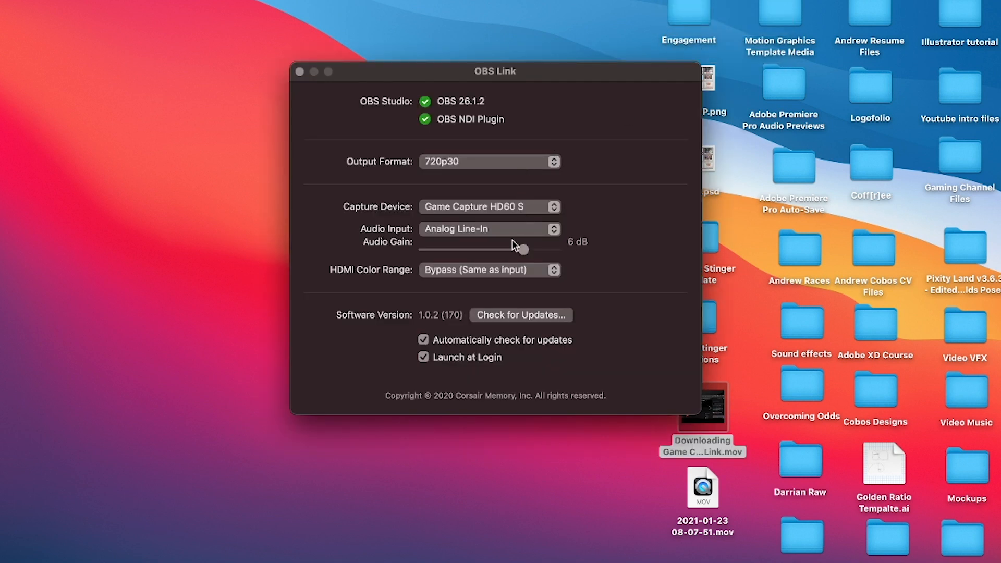
{"action": "left_click", "coordinate": [490, 228]}
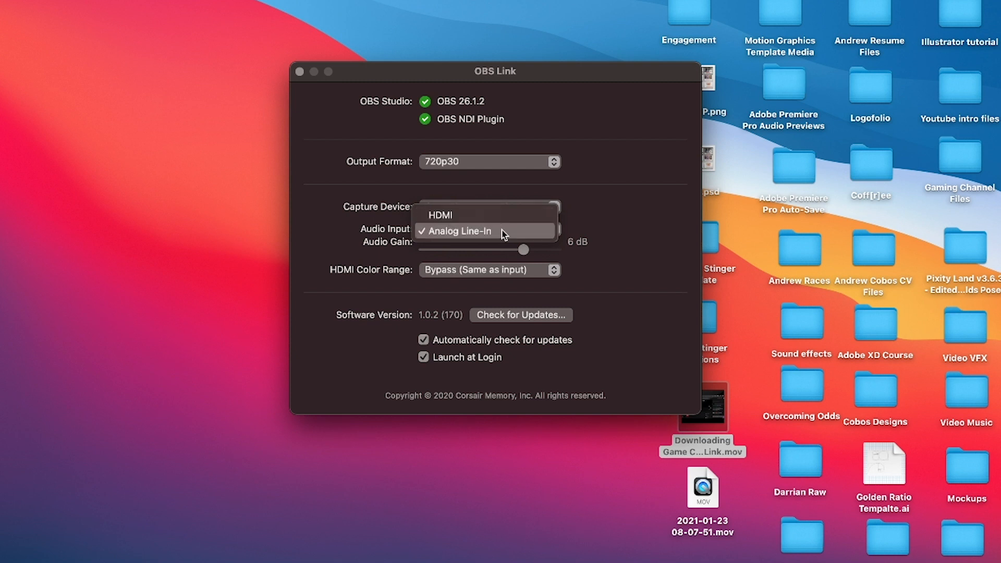
{"action": "left_click", "coordinate": [457, 232]}
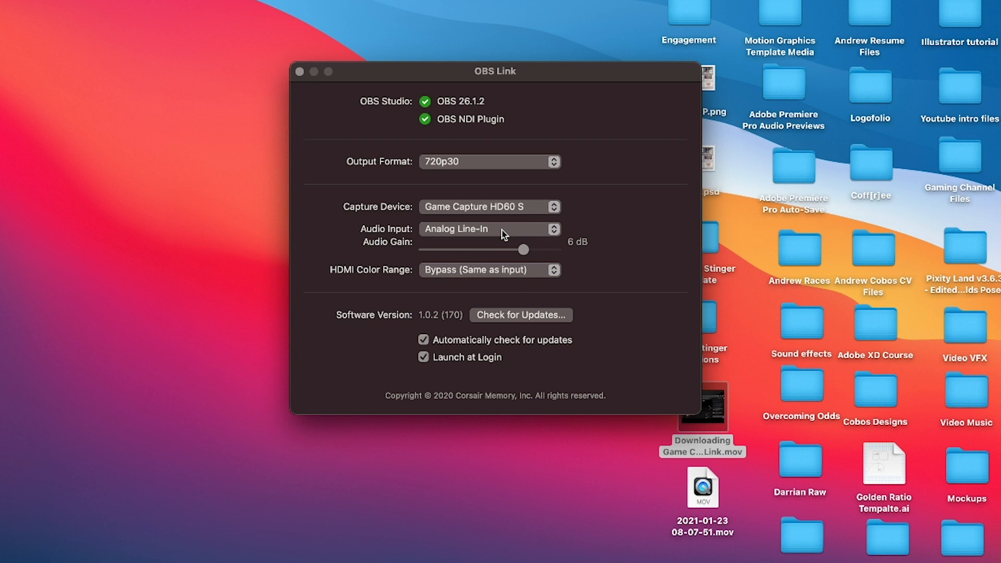
{"action": "left_click", "coordinate": [489, 229]}
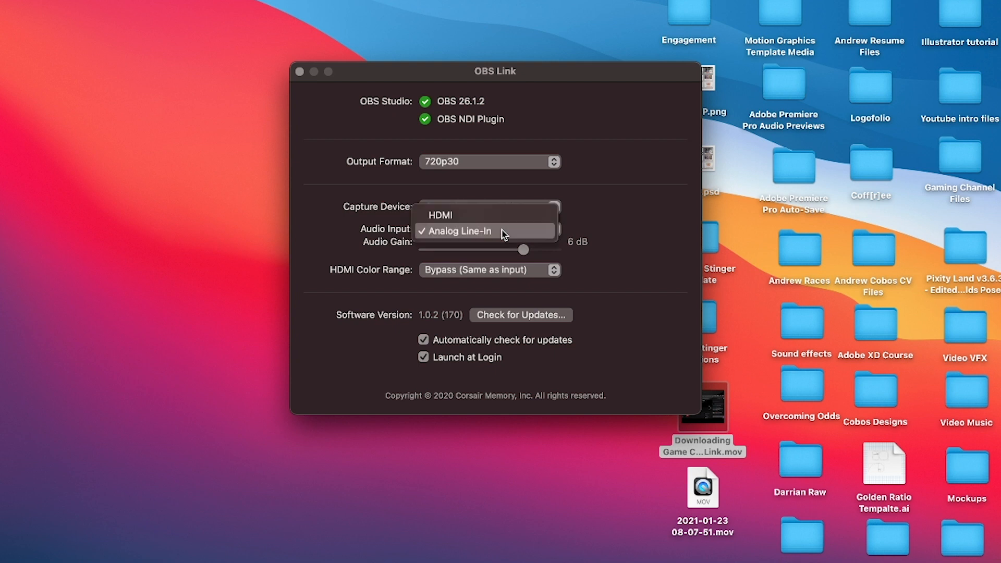
{"action": "left_click", "coordinate": [489, 207]}
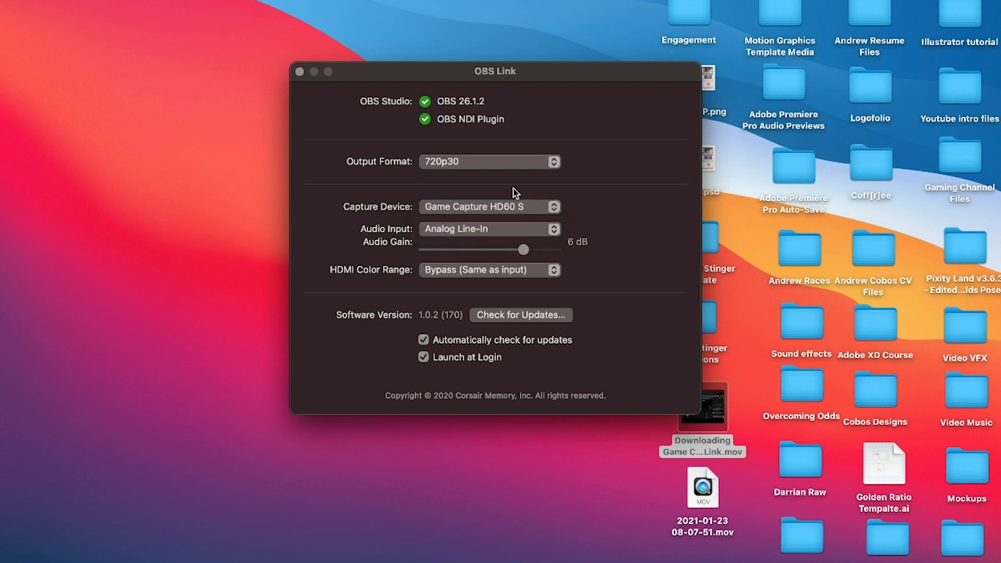
{"action": "left_click", "coordinate": [490, 161]}
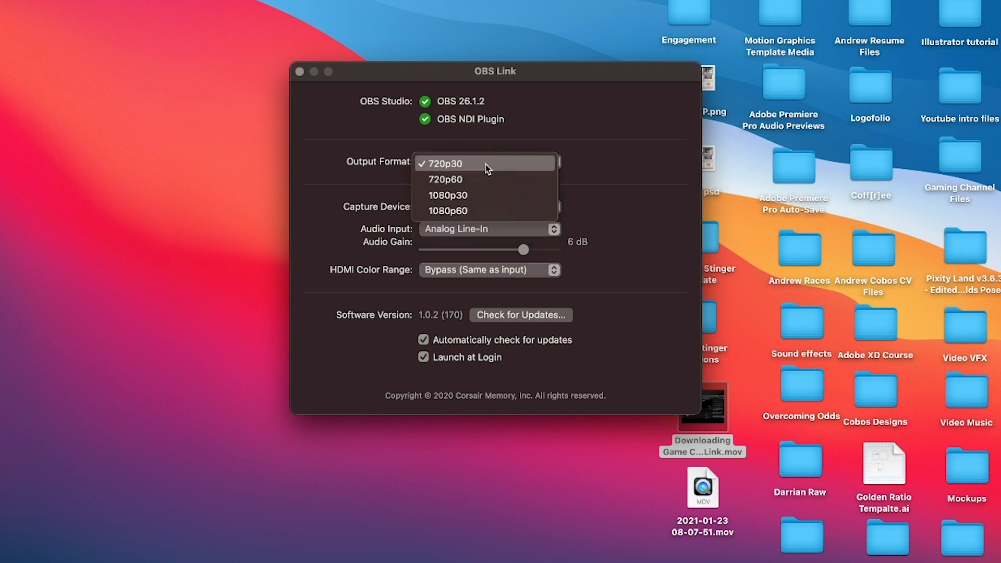
Raise OBS Link's audio gain to 8 dB with output at 720p30, then close its preferences.
{"action": "left_click", "coordinate": [446, 179]}
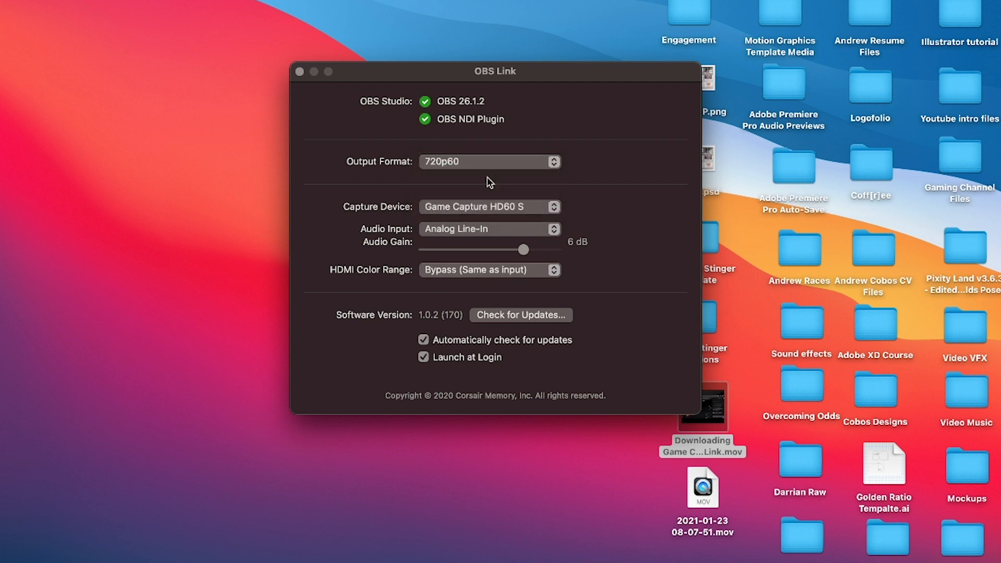
{"action": "mouse_move", "coordinate": [517, 199]}
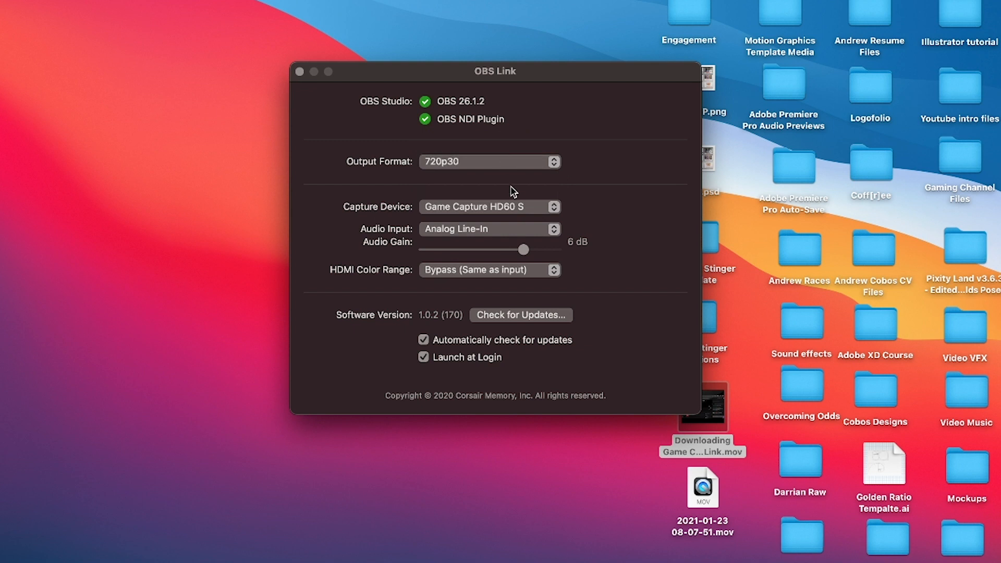
{"action": "mouse_move", "coordinate": [552, 255]}
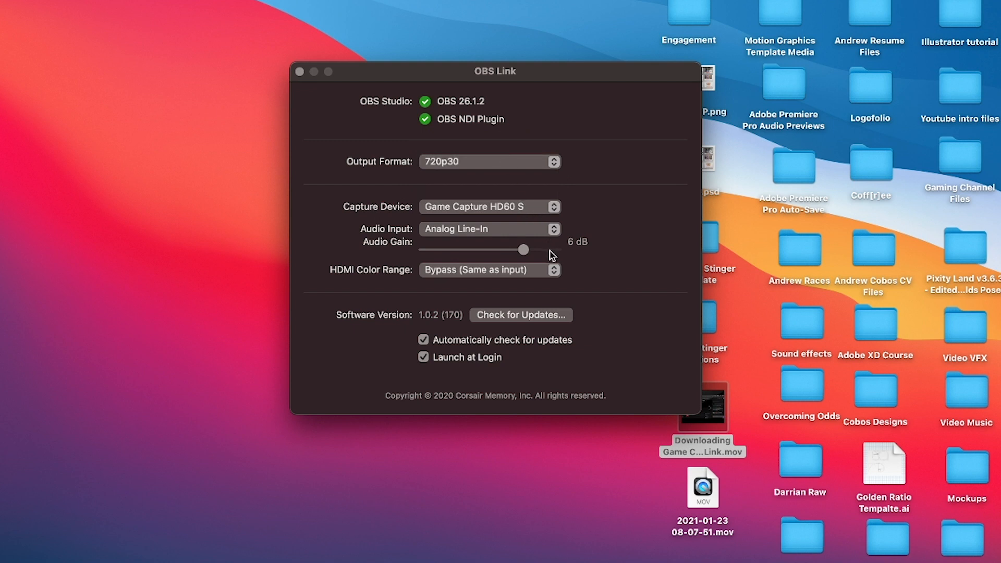
{"action": "mouse_move", "coordinate": [481, 256]}
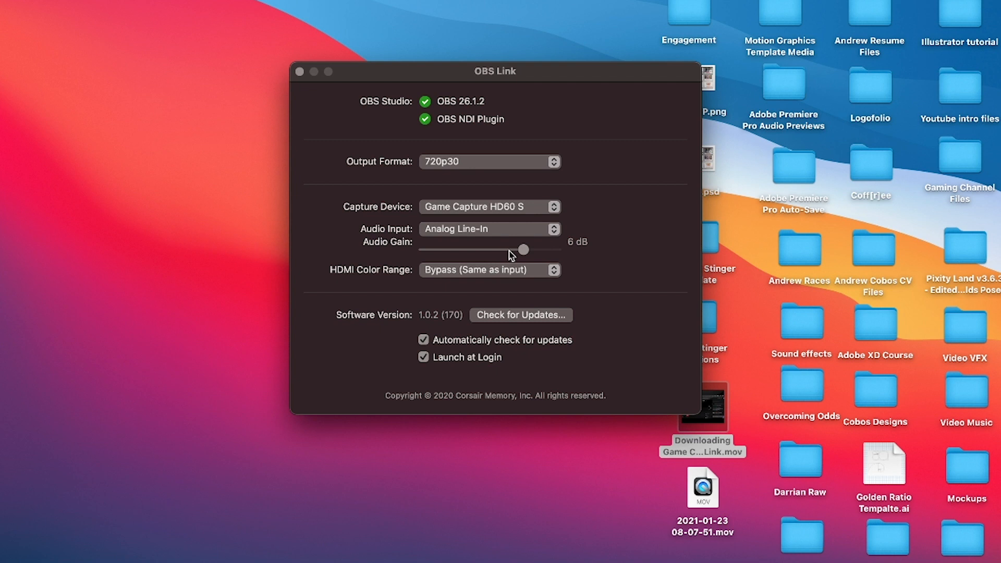
{"action": "mouse_move", "coordinate": [527, 253]}
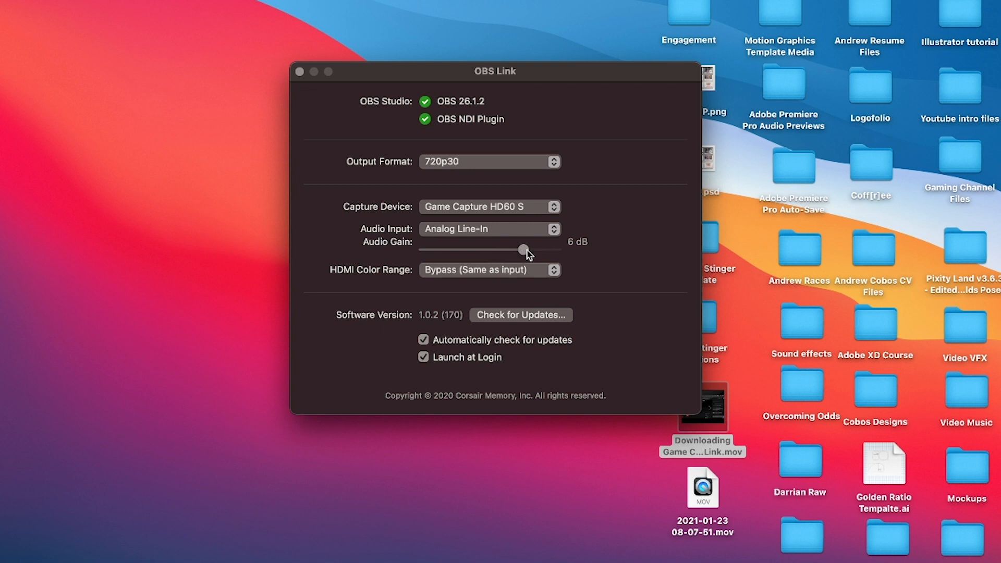
{"action": "left_click_drag", "start_coordinate": [520, 249], "coordinate": [537, 250]}
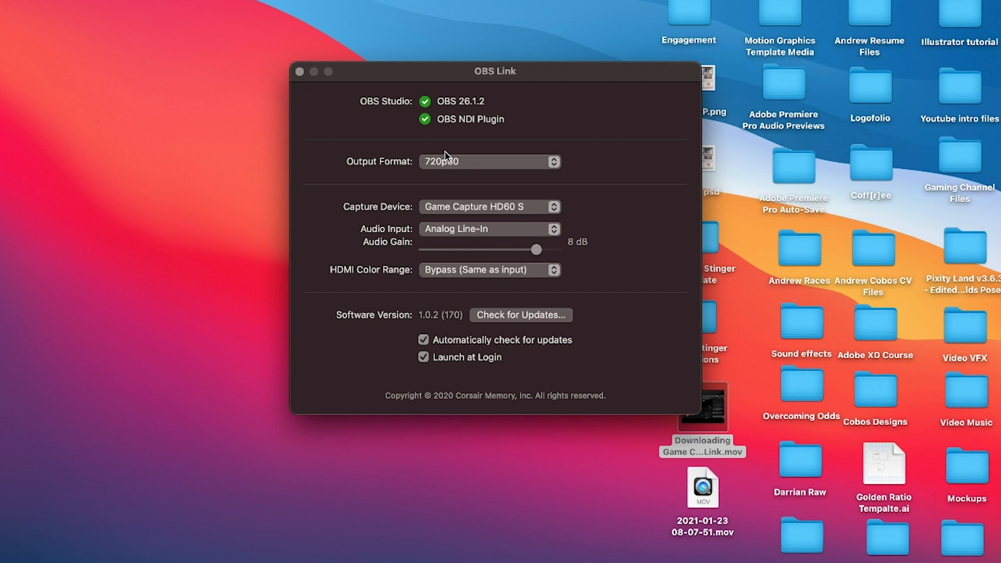
{"action": "mouse_move", "coordinate": [299, 71]}
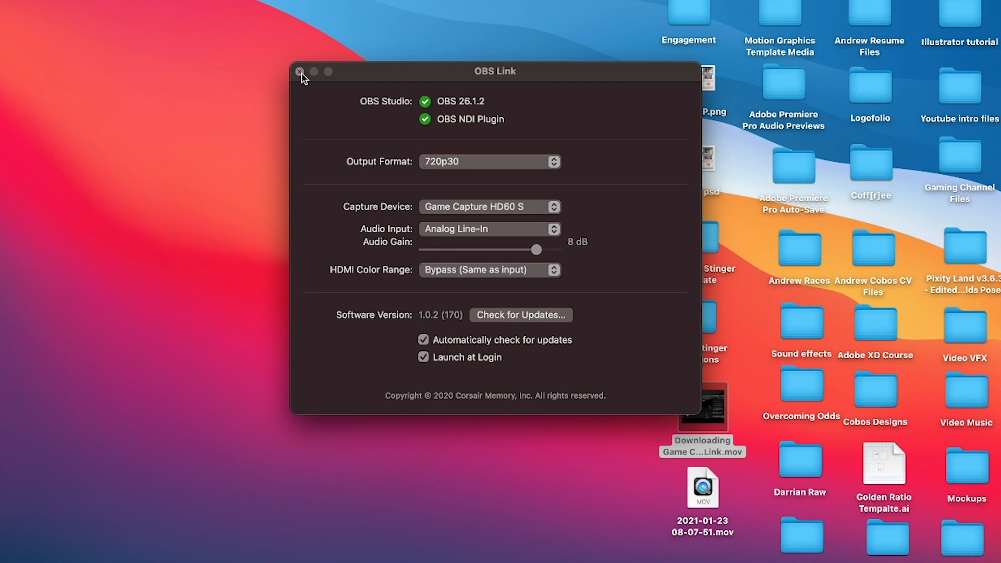
{"action": "left_click", "coordinate": [298, 72]}
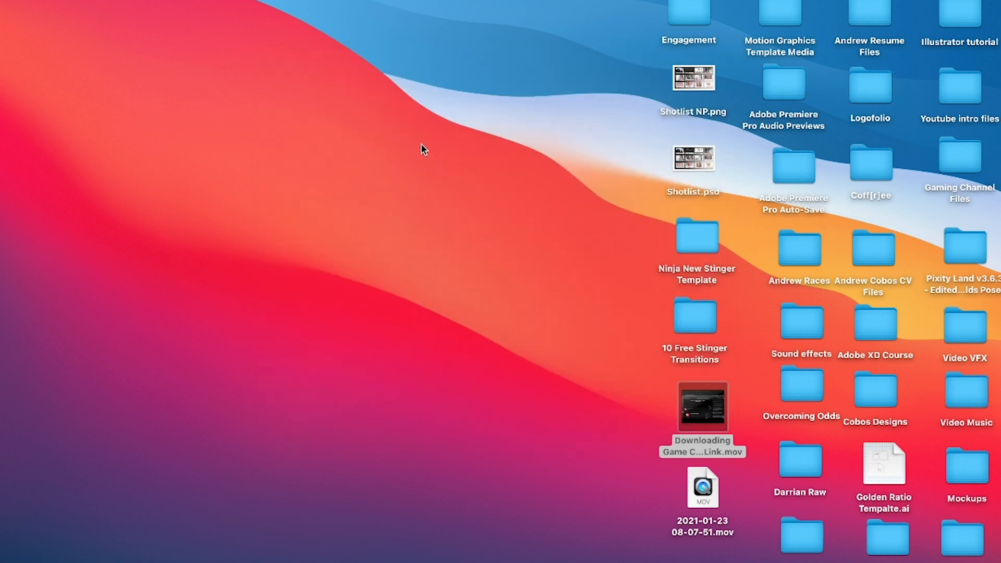
{"action": "mouse_move", "coordinate": [593, 560]}
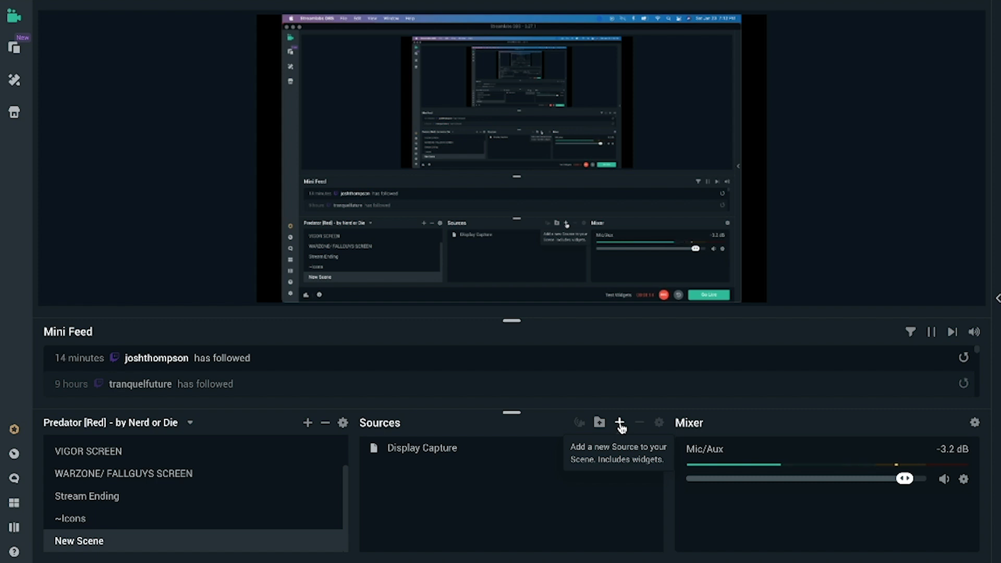
Add an NDI source type to the scene as a new source named NDI Source.
{"action": "left_click", "coordinate": [619, 423]}
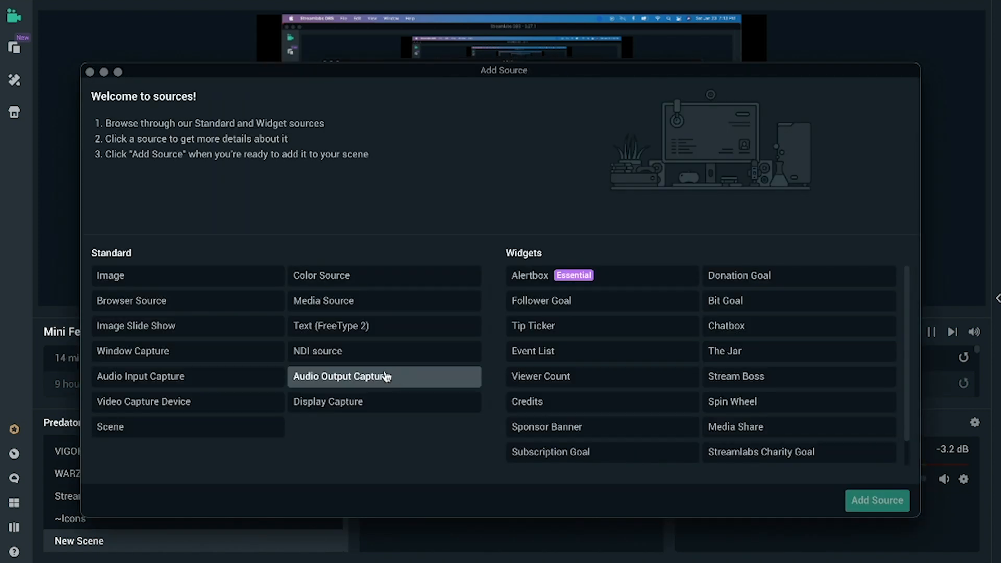
{"action": "mouse_move", "coordinate": [317, 351]}
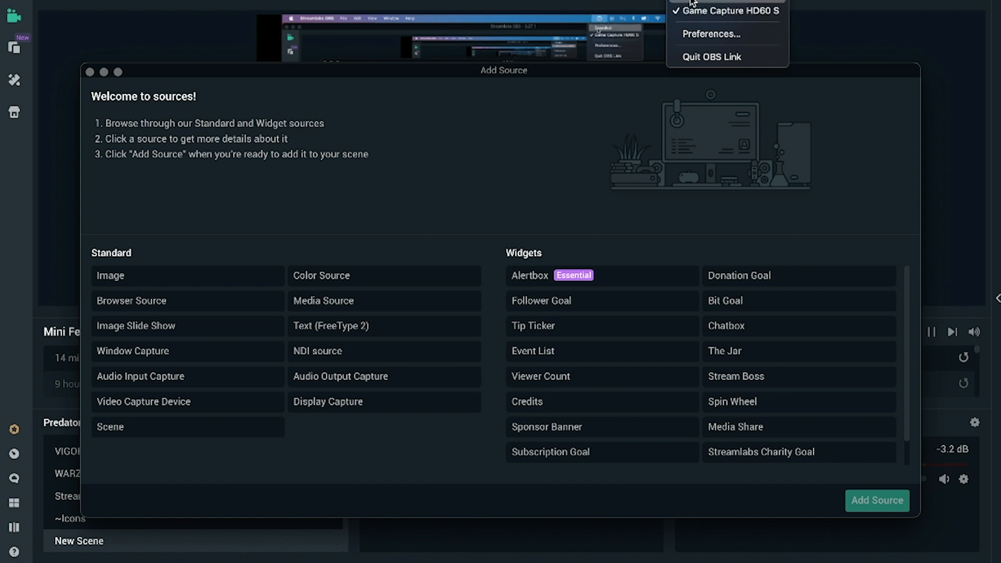
{"action": "left_click", "coordinate": [714, 34]}
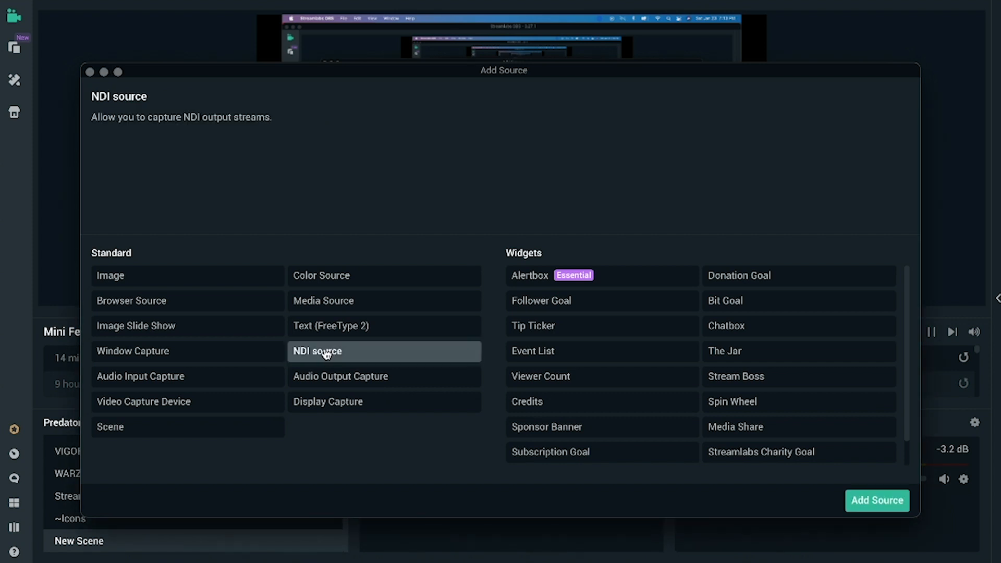
{"action": "left_click", "coordinate": [876, 501]}
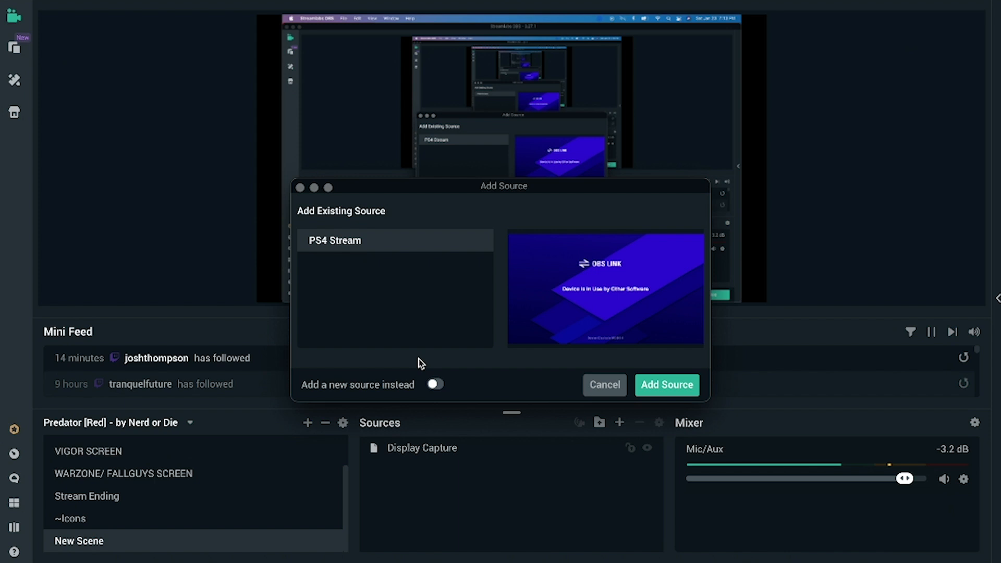
{"action": "left_click", "coordinate": [435, 384]}
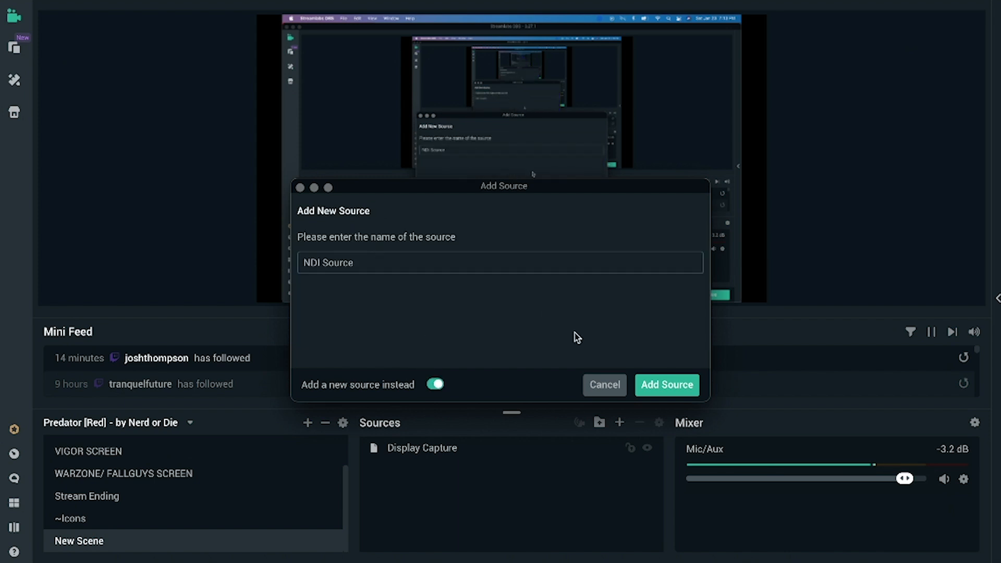
{"action": "left_click", "coordinate": [666, 384]}
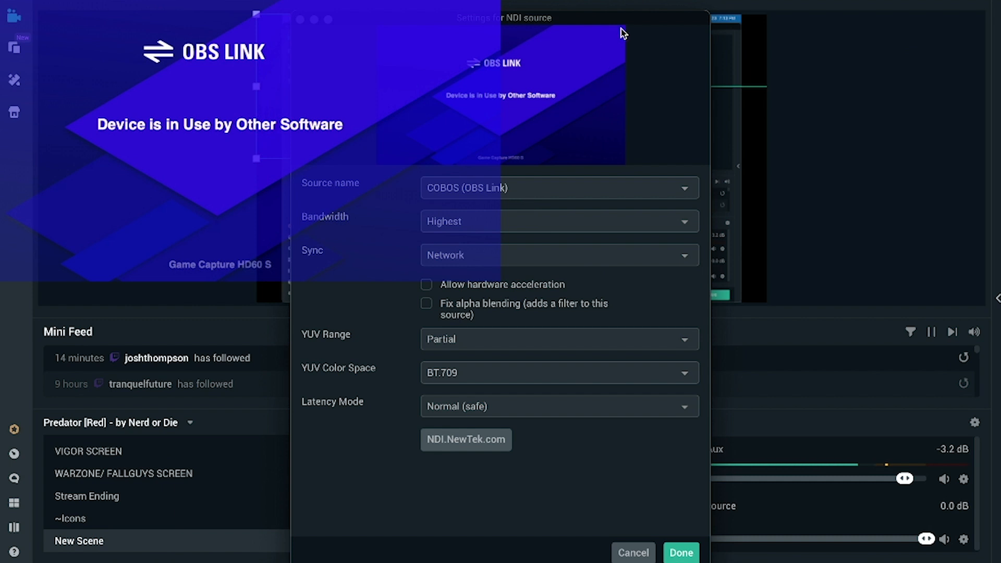
{"action": "mouse_move", "coordinate": [570, 407]}
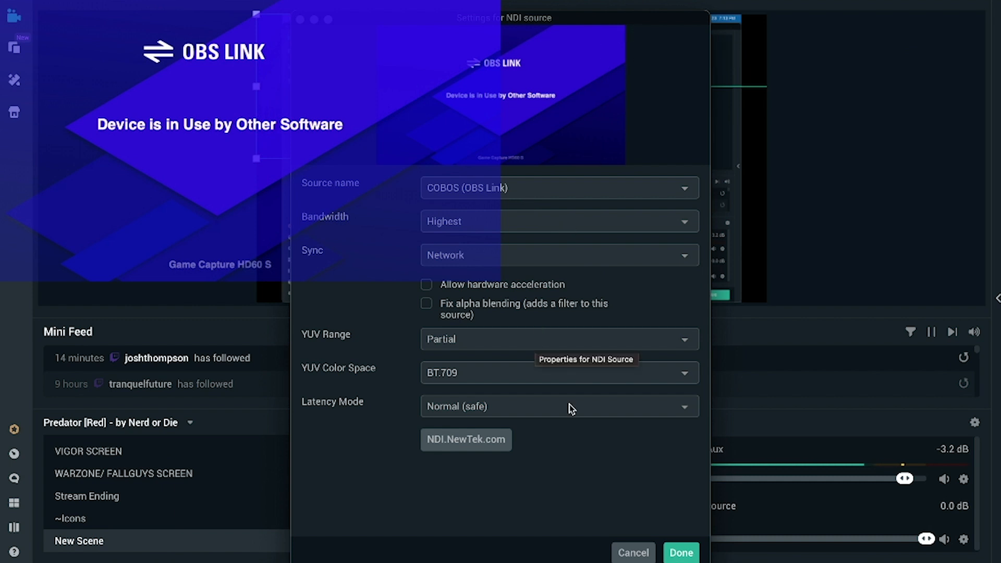
Confirm the NDI Source settings, keeping OBS Link as the source, so it appears above Display Capture.
{"action": "left_click", "coordinate": [680, 552]}
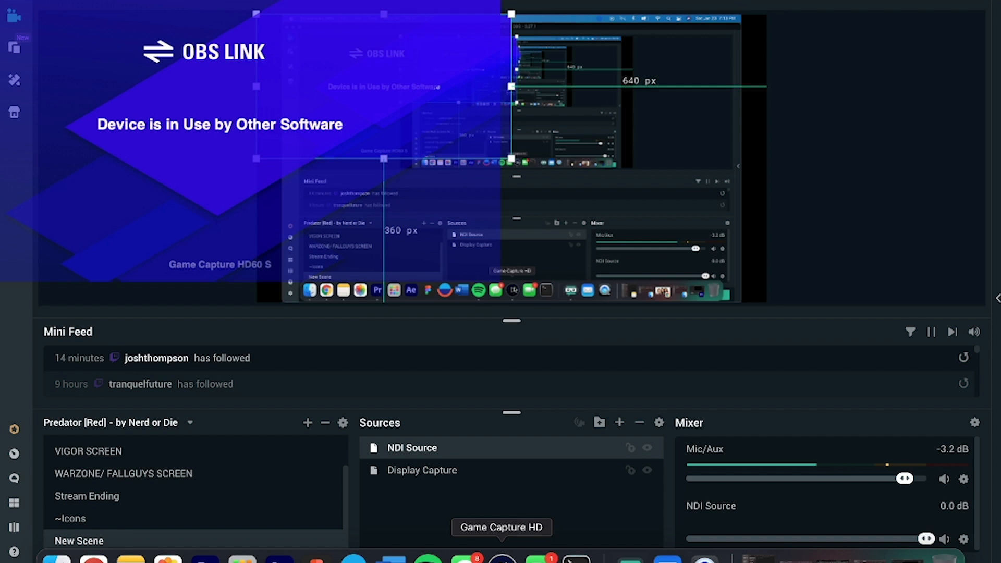
Quit Game Capture HD to free the device, then fit NDI Source to screen.
{"action": "right_click", "coordinate": [503, 561]}
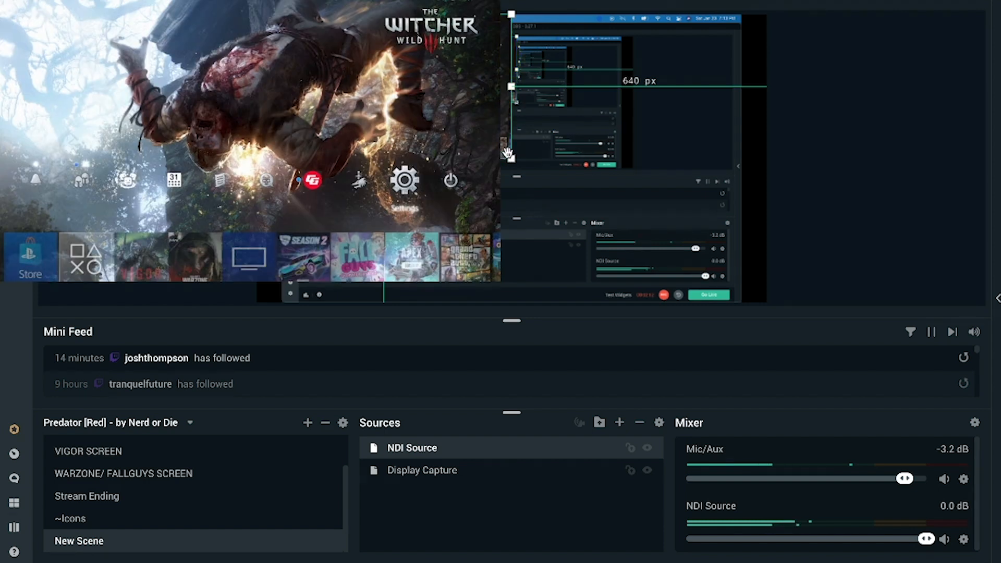
{"action": "right_click", "coordinate": [412, 447]}
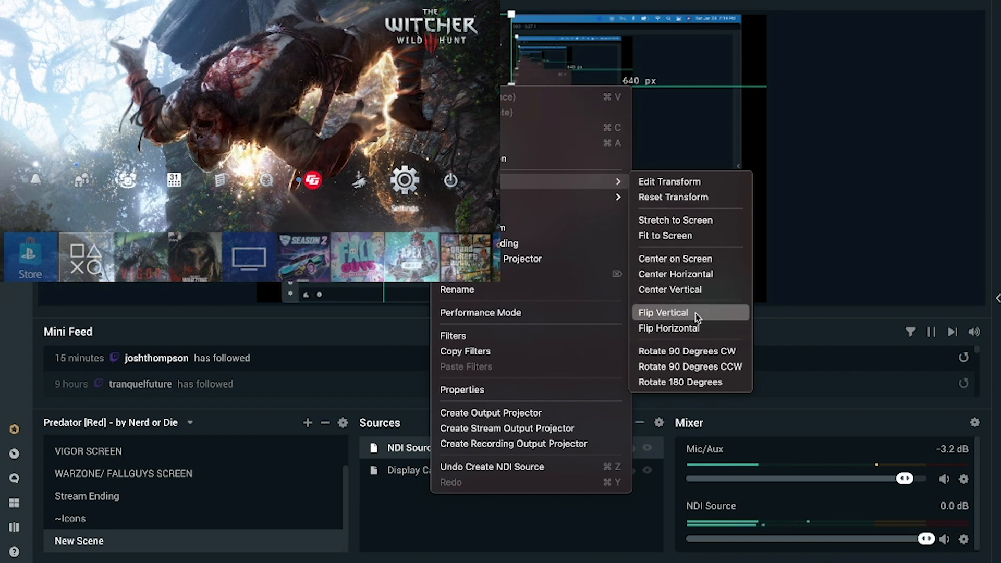
{"action": "left_click", "coordinate": [662, 313]}
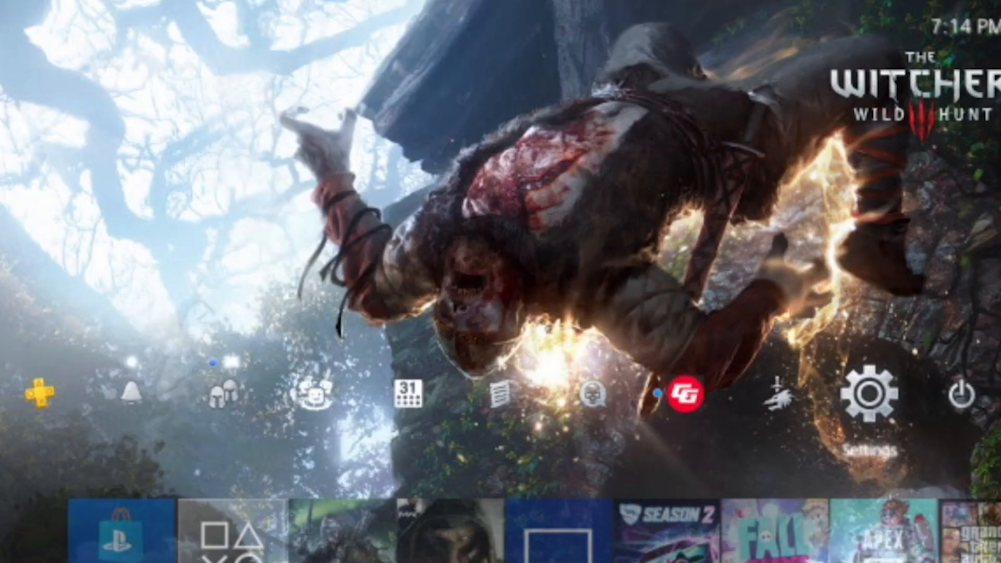